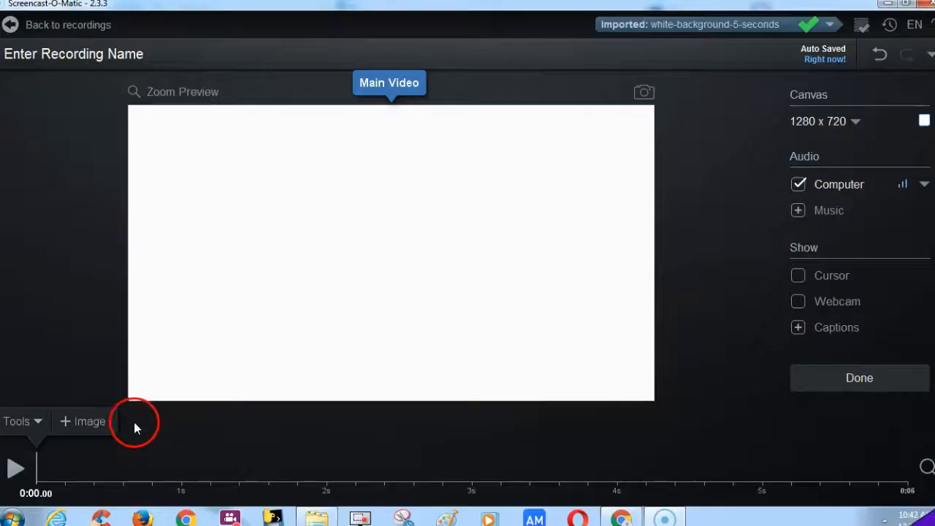
- Overlay 1-2-3-green-screen.jpg from Downloads across the full six-second clip
{"action": "left_click", "coordinate": [88, 421]}
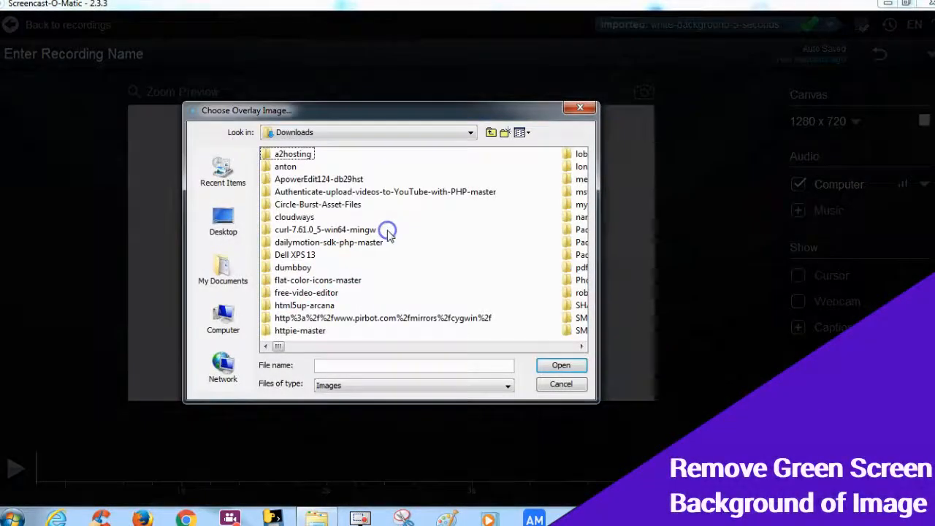
{"action": "left_click", "coordinate": [336, 267]}
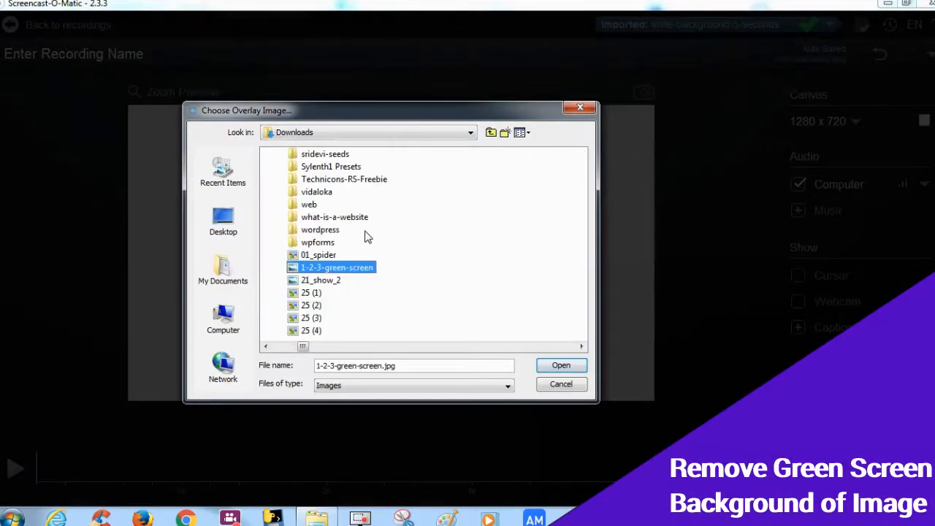
{"action": "left_click", "coordinate": [561, 365]}
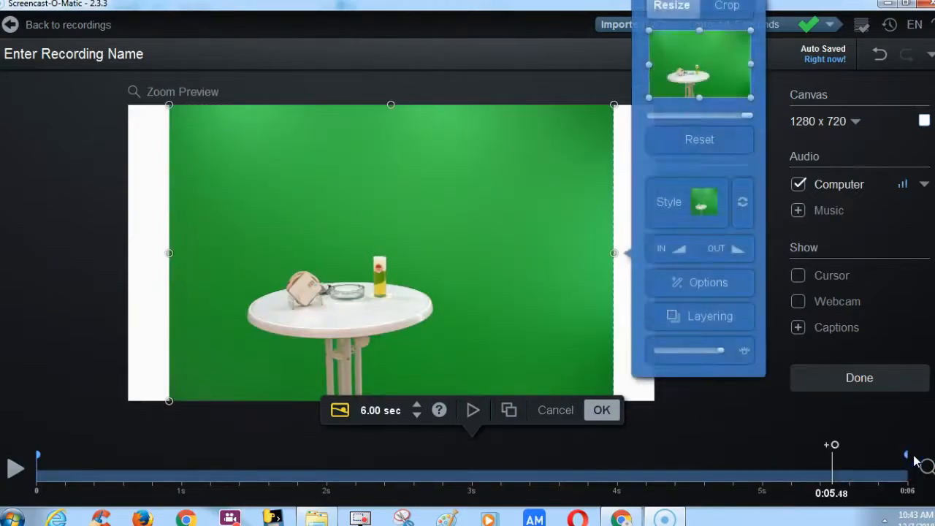
{"action": "left_click", "coordinate": [601, 410]}
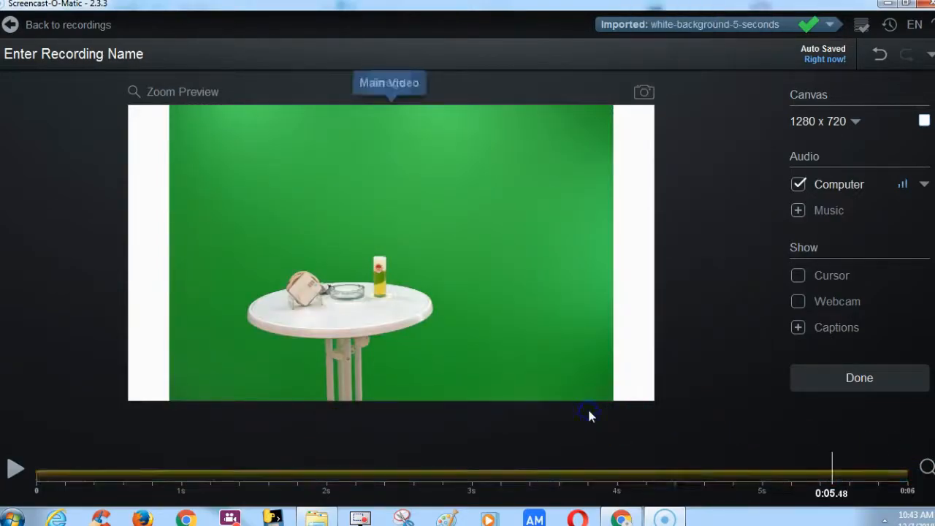
- Add background-1789175_1280.png as an image overlay layered beneath the green-screen table photo
{"action": "left_click", "coordinate": [831, 464]}
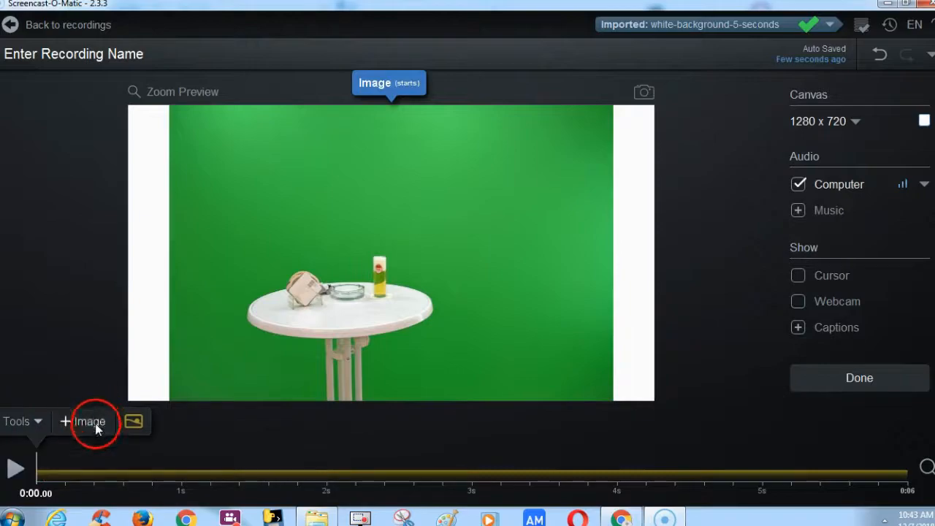
{"action": "left_click", "coordinate": [91, 421]}
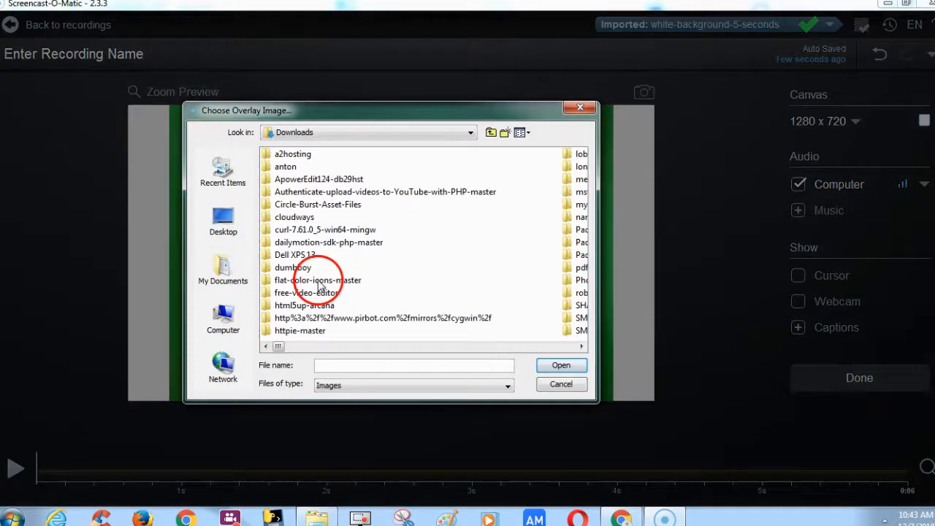
{"action": "left_click", "coordinate": [347, 204]}
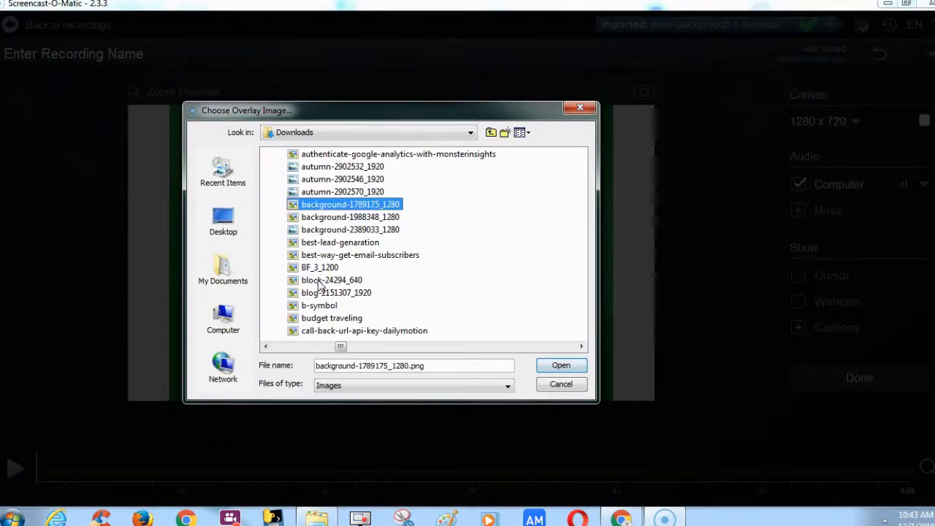
{"action": "left_click", "coordinate": [560, 365]}
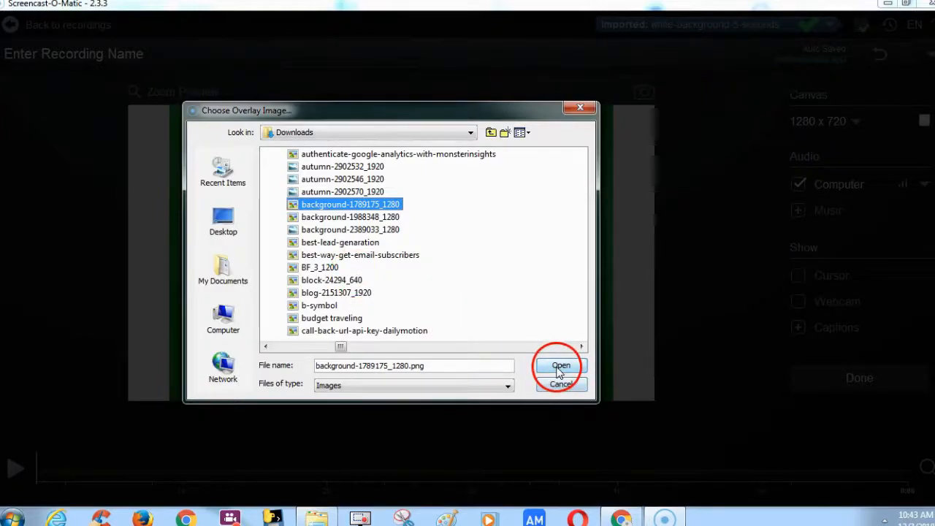
{"action": "left_click", "coordinate": [560, 365]}
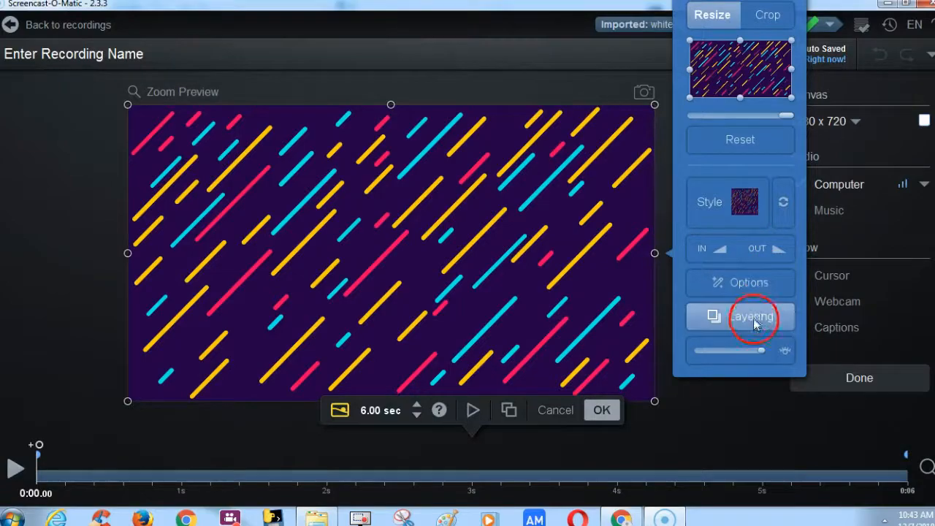
{"action": "left_click", "coordinate": [751, 318]}
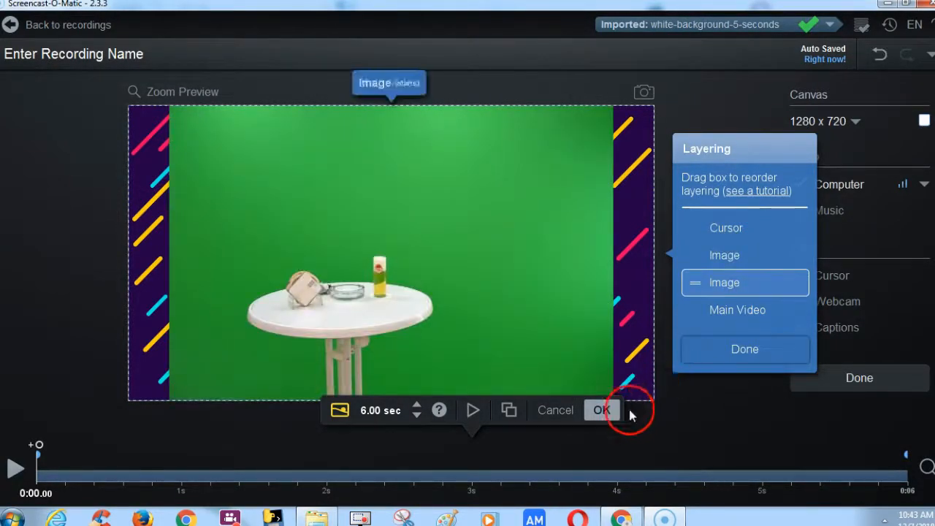
{"action": "left_click", "coordinate": [601, 410]}
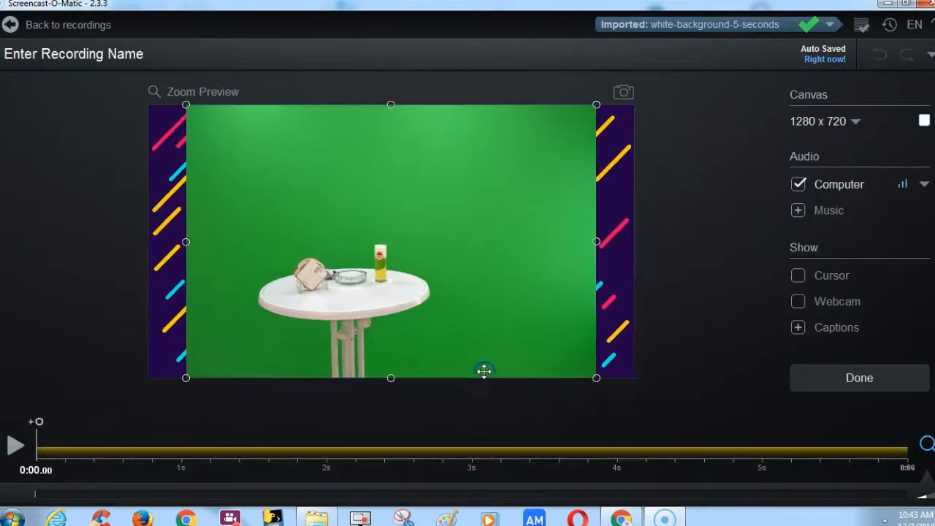
- Enable Remove Color on the table photo, sample its green backdrop, and accept the edit
{"action": "left_click", "coordinate": [682, 259]}
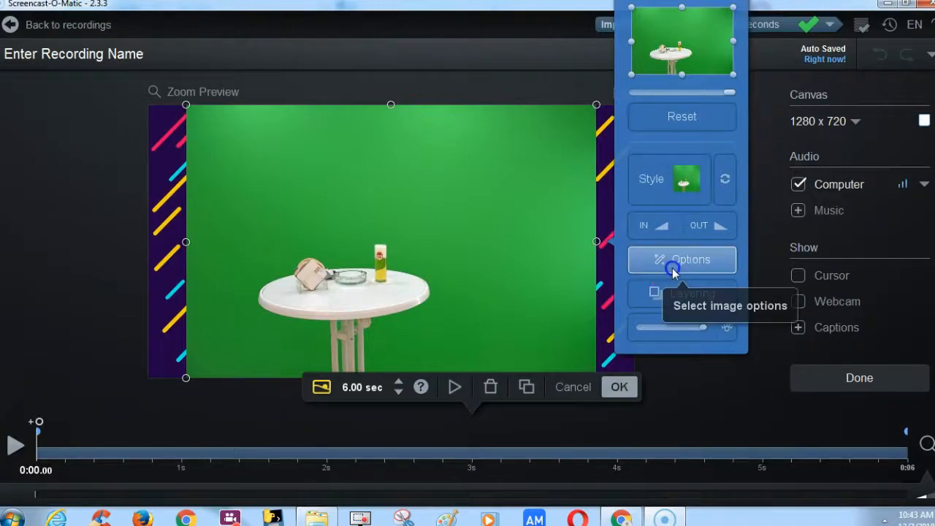
{"action": "left_click", "coordinate": [682, 260]}
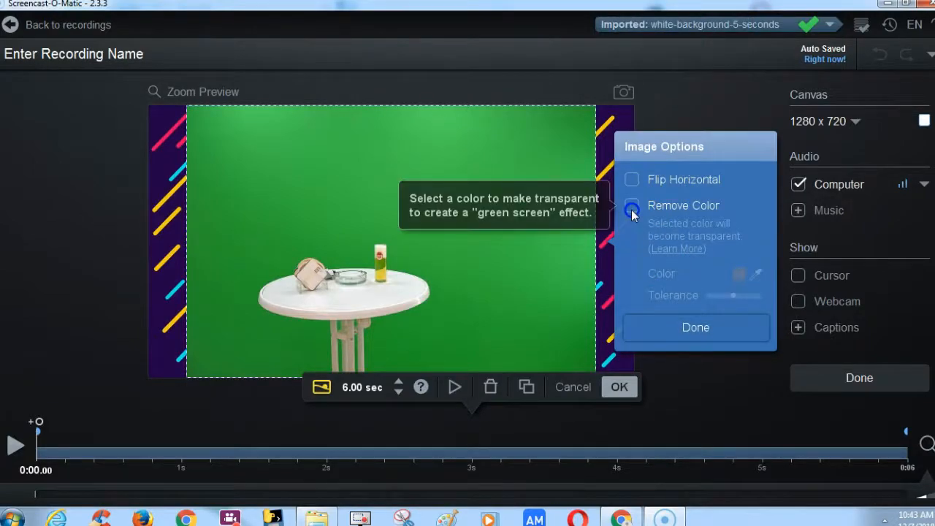
{"action": "left_click", "coordinate": [632, 205]}
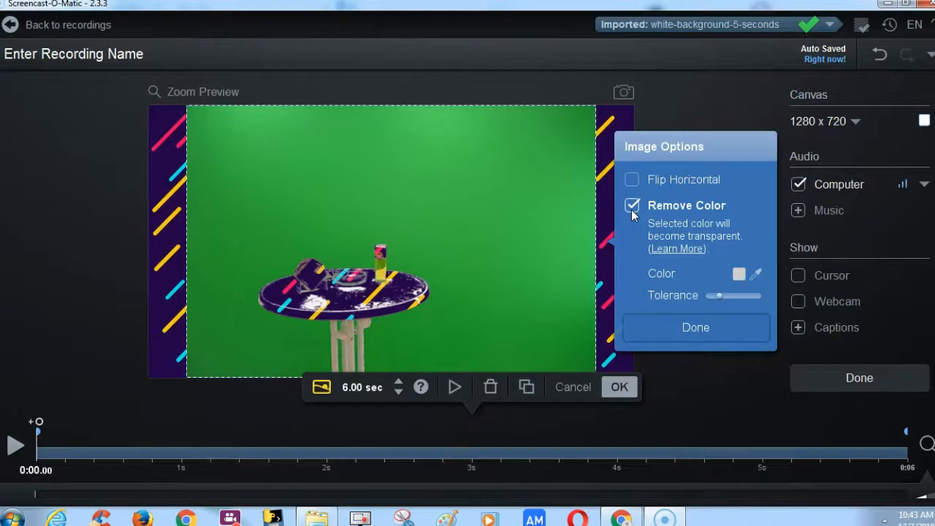
{"action": "mouse_move", "coordinate": [756, 273]}
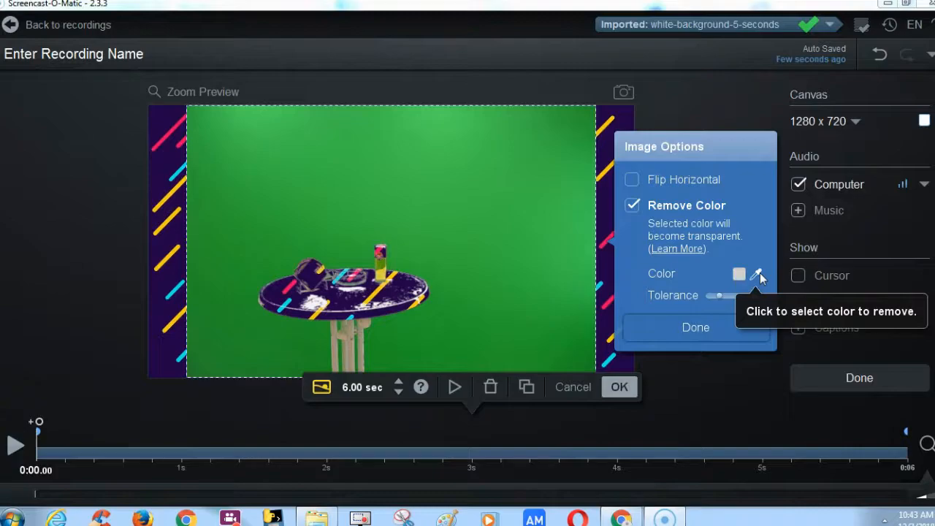
{"action": "left_click", "coordinate": [757, 273]}
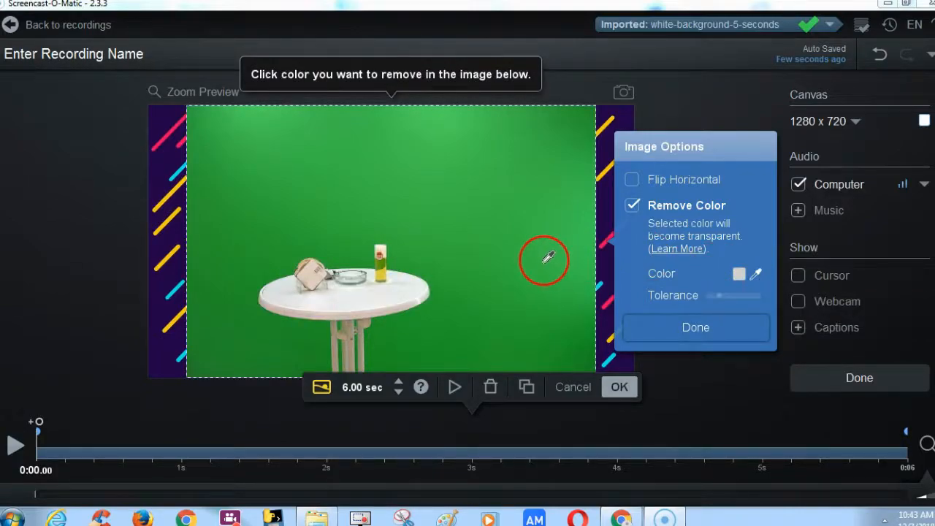
{"action": "left_click", "coordinate": [544, 261]}
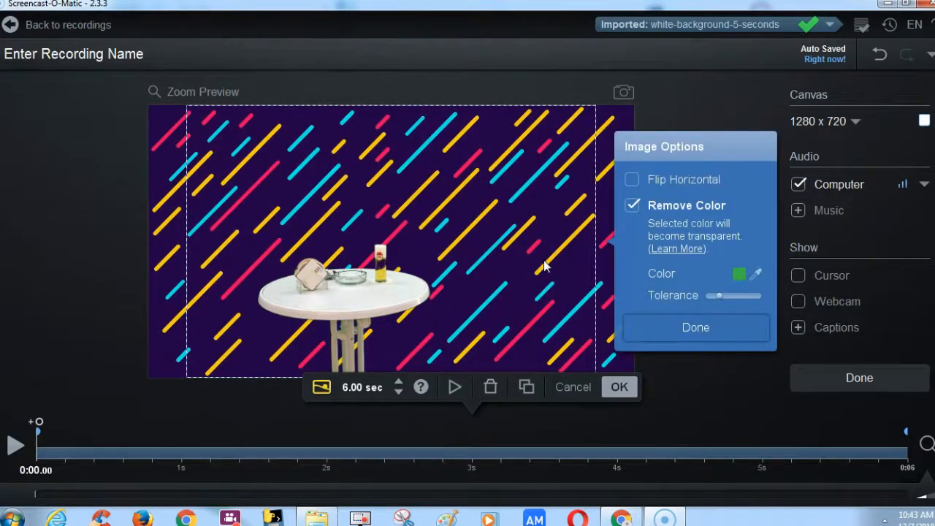
{"action": "mouse_move", "coordinate": [696, 327]}
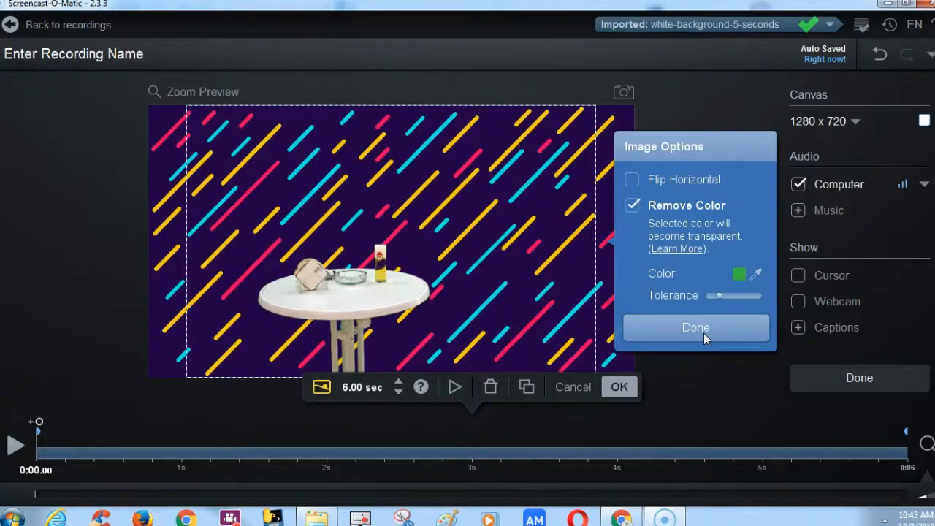
{"action": "left_click", "coordinate": [695, 327]}
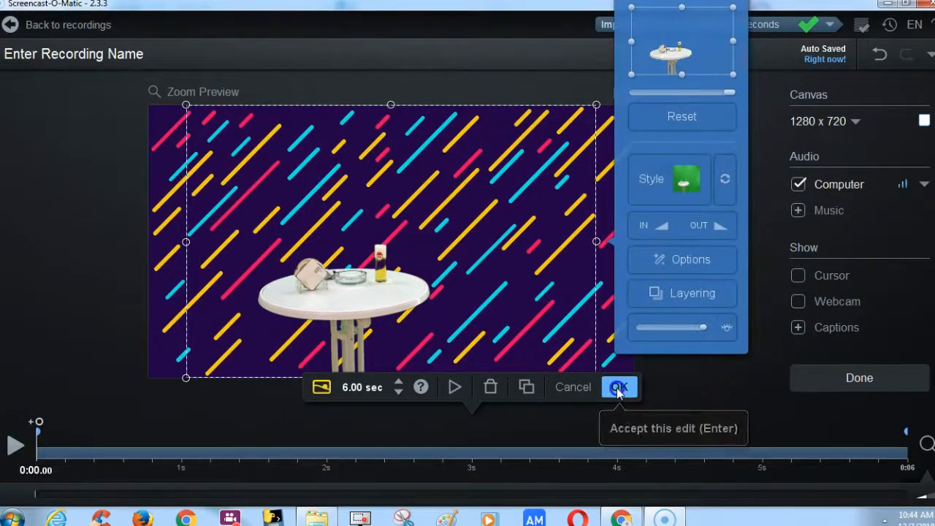
{"action": "left_click", "coordinate": [619, 386]}
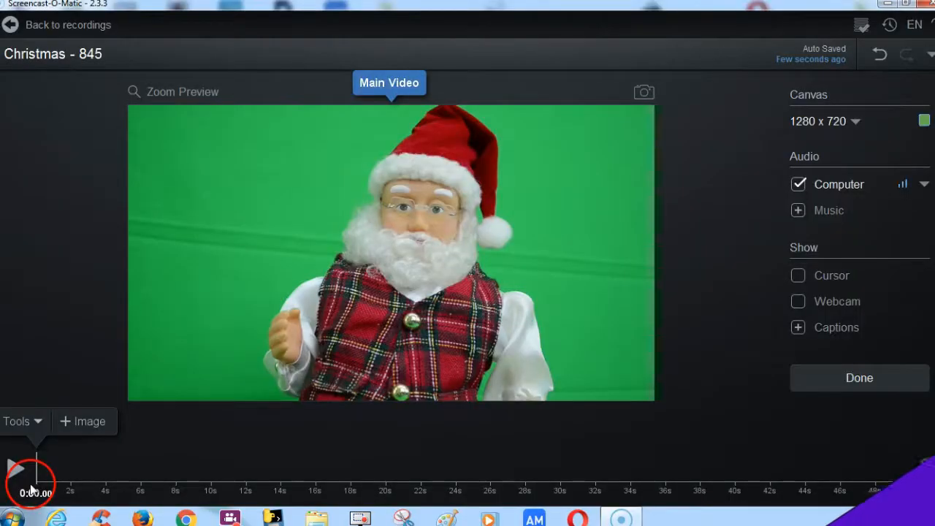
- Insert xmas-1.jpg as an image overlay and enlarge it to fill the Santa video frame
{"action": "left_click", "coordinate": [22, 421]}
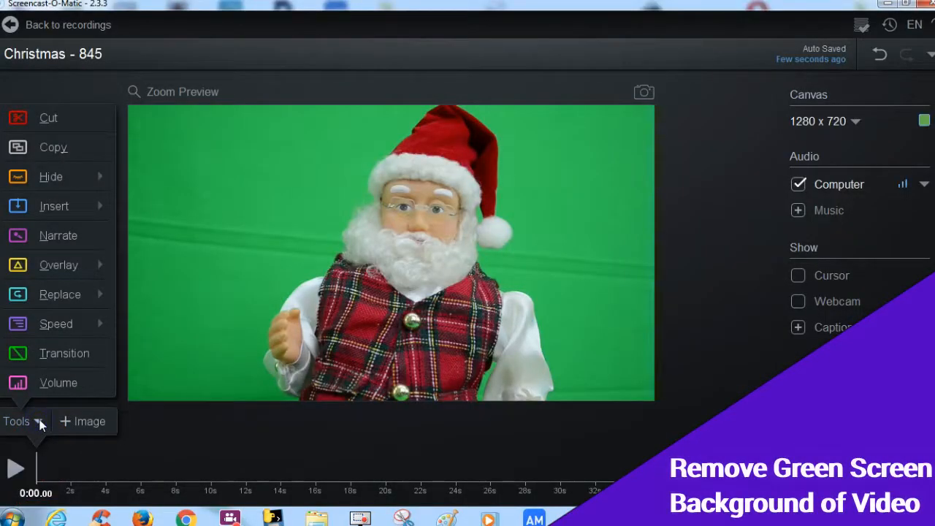
{"action": "left_click", "coordinate": [58, 264]}
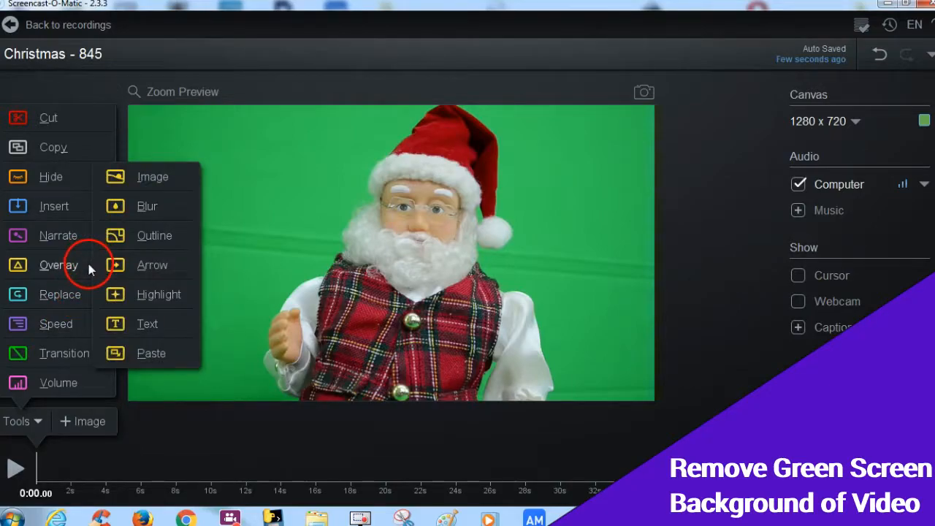
{"action": "left_click", "coordinate": [152, 176]}
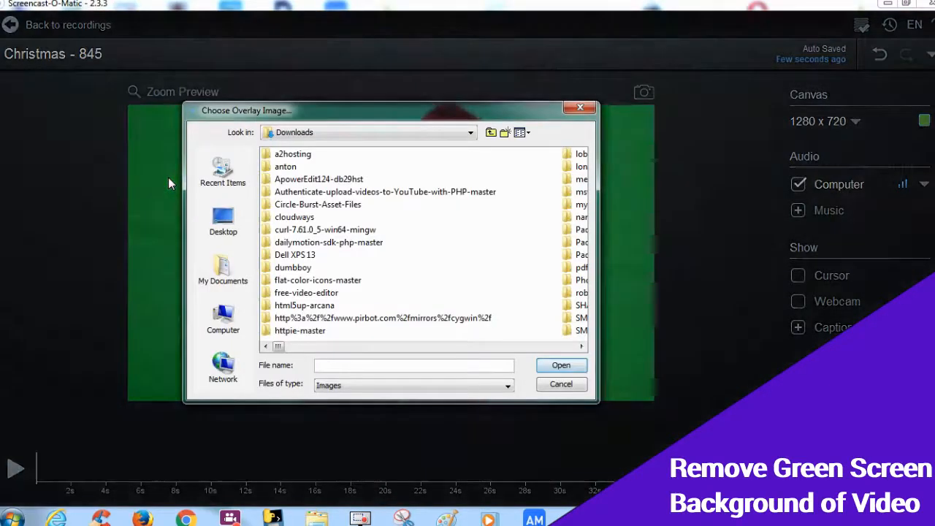
{"action": "left_click", "coordinate": [385, 191]}
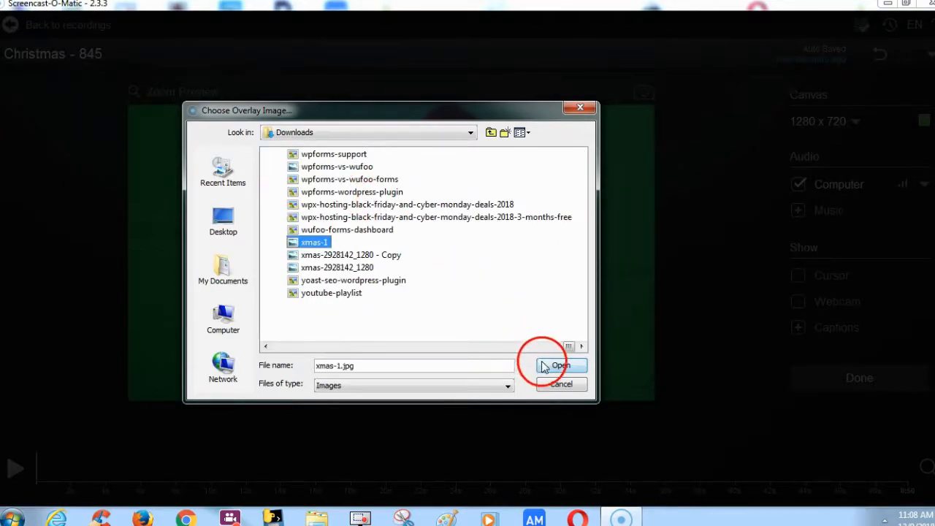
{"action": "left_click", "coordinate": [560, 365]}
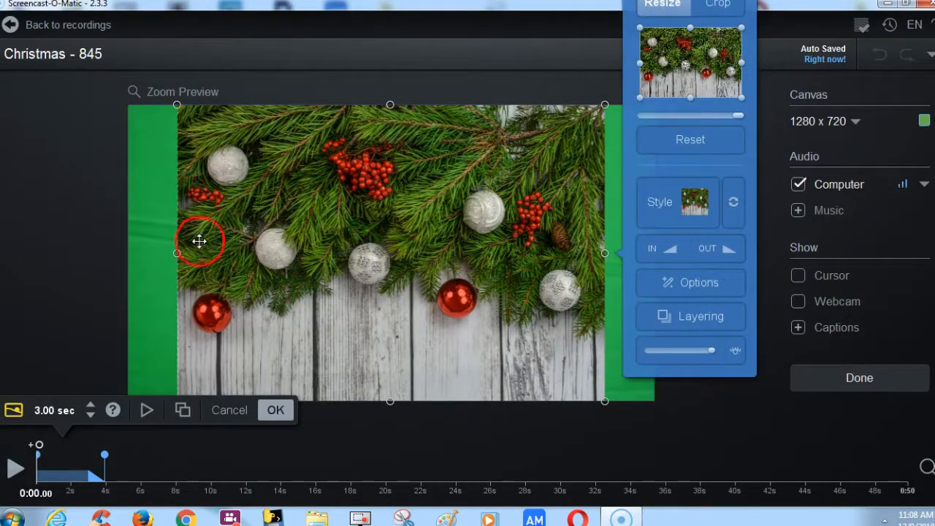
{"action": "left_click", "coordinate": [276, 410]}
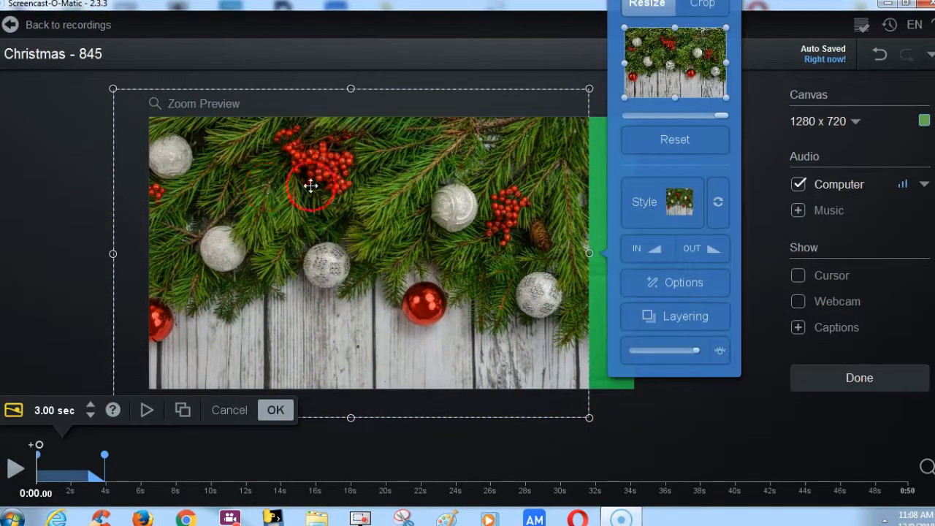
{"action": "left_click", "coordinate": [274, 410]}
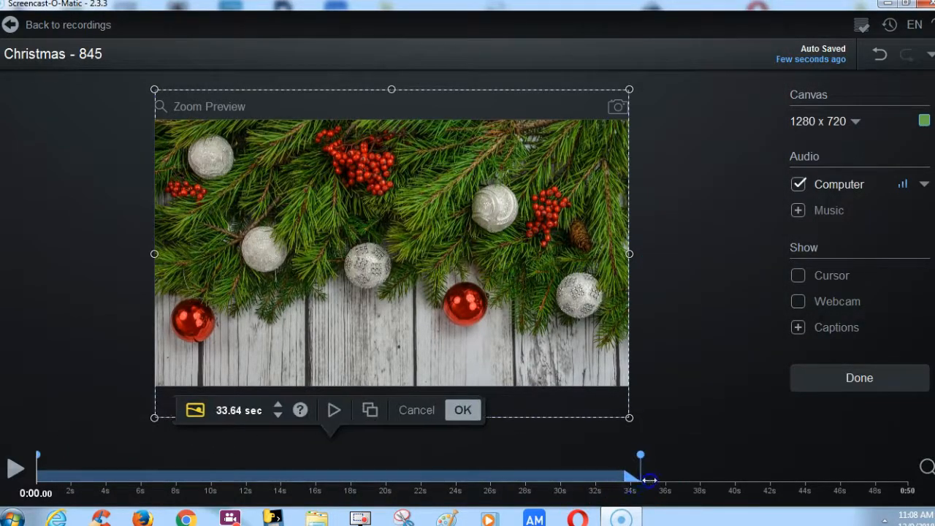
- Extend the pine overlay to the video's end, layer it below Main Video, and accept
{"action": "left_click_drag", "start_coordinate": [641, 456], "coordinate": [672, 456]}
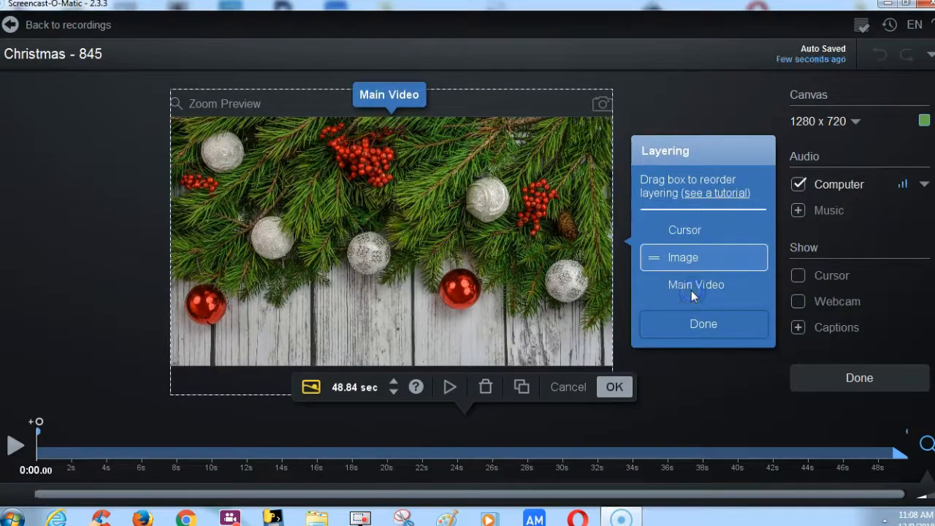
{"action": "left_click_drag", "start_coordinate": [703, 257], "coordinate": [704, 284]}
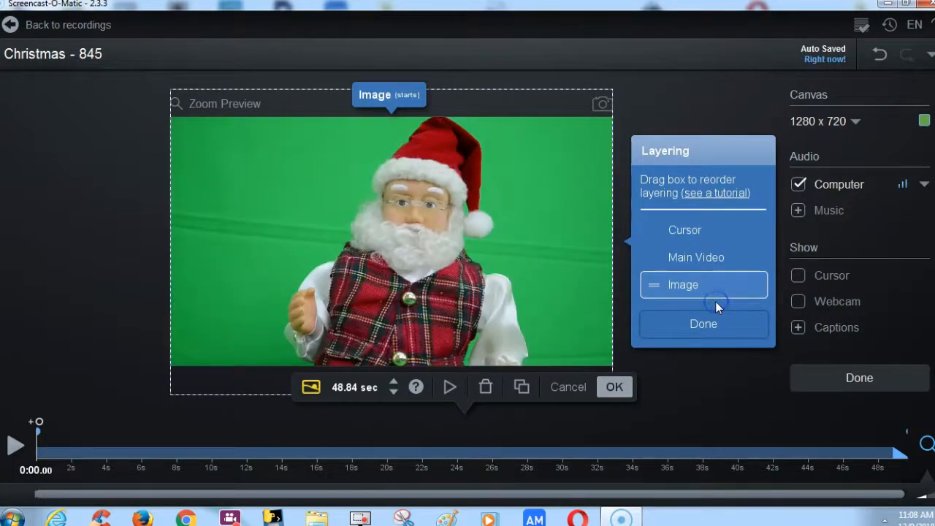
{"action": "left_click", "coordinate": [614, 387]}
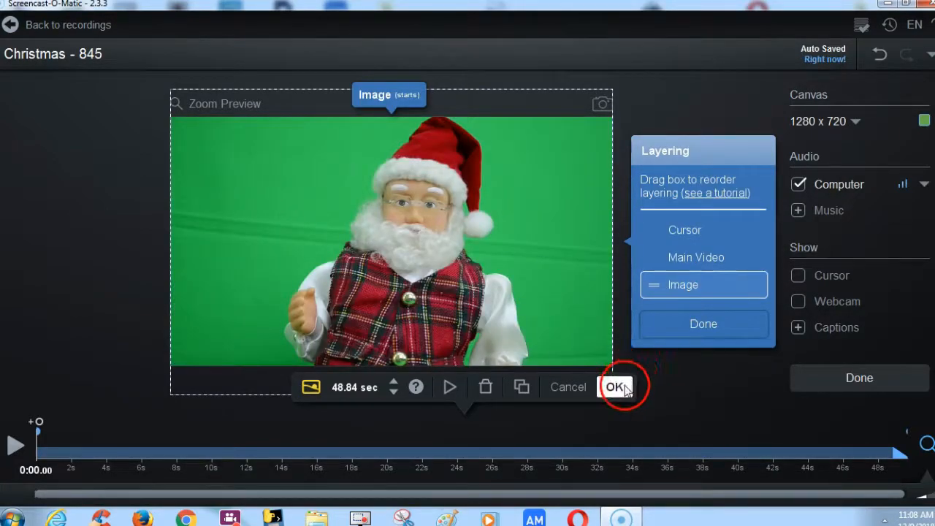
{"action": "left_click", "coordinate": [617, 387]}
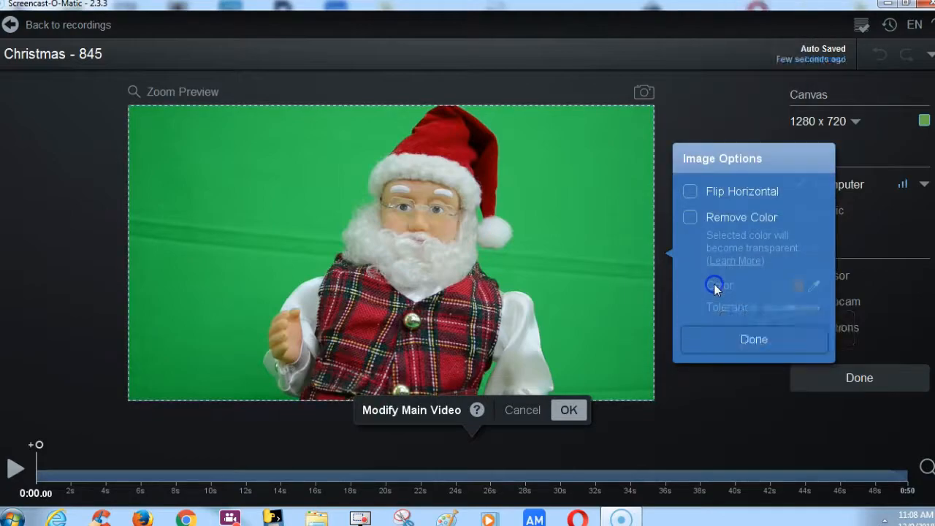
- Turn on Remove Color for the Santa video, accept it, and play the preview
{"action": "left_click", "coordinate": [690, 217]}
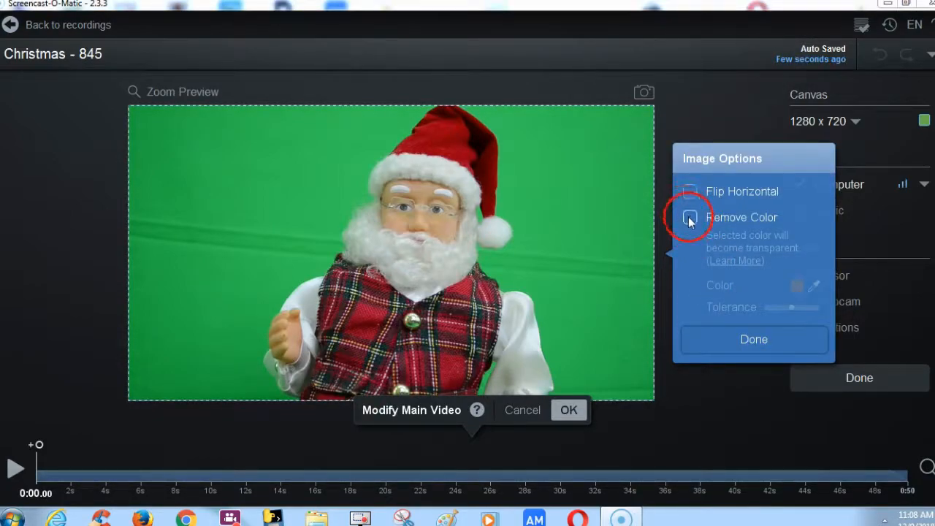
{"action": "left_click", "coordinate": [689, 217]}
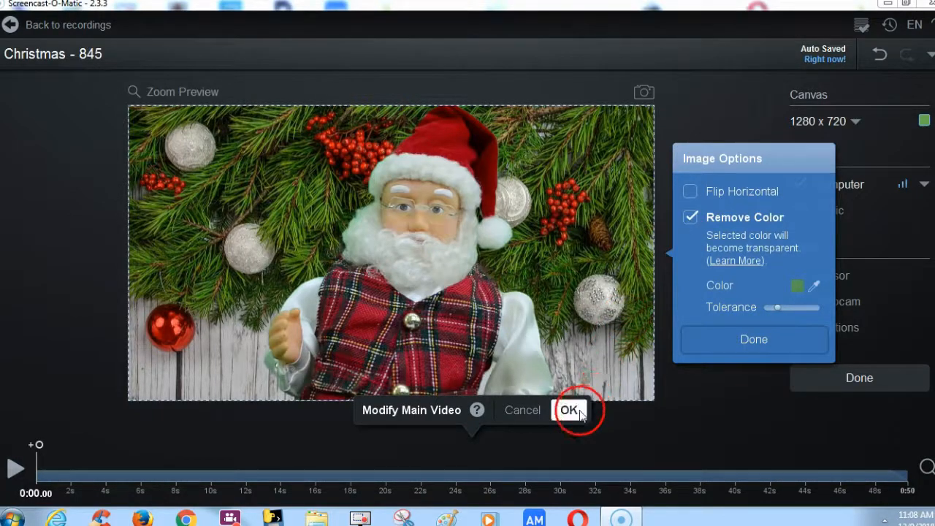
{"action": "left_click", "coordinate": [560, 409]}
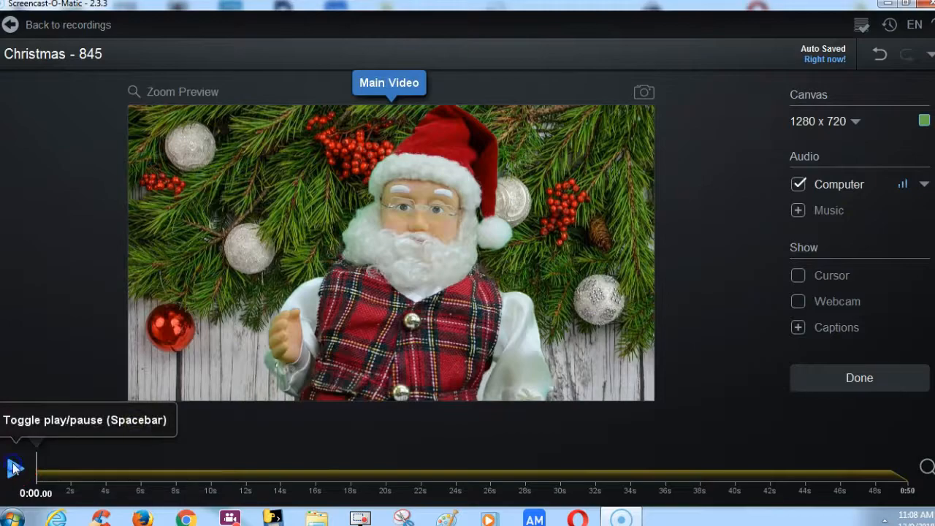
{"action": "left_click", "coordinate": [15, 466]}
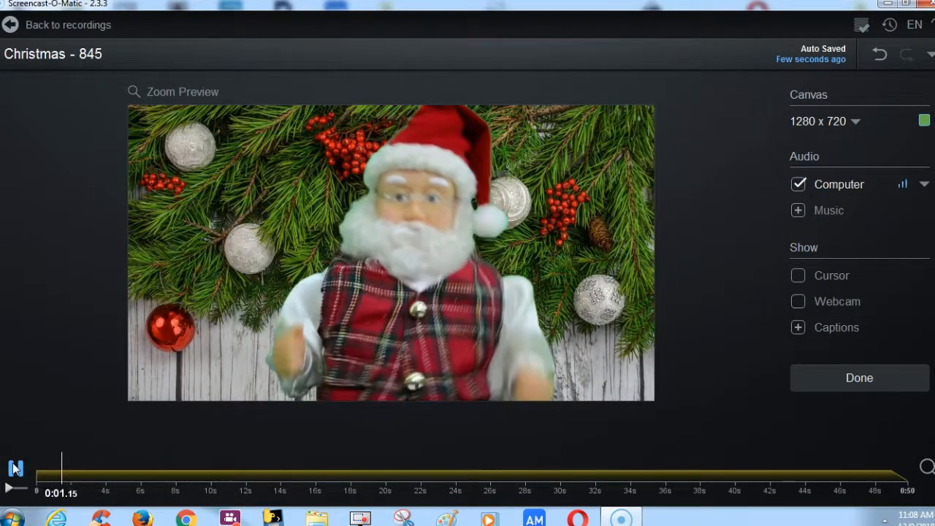